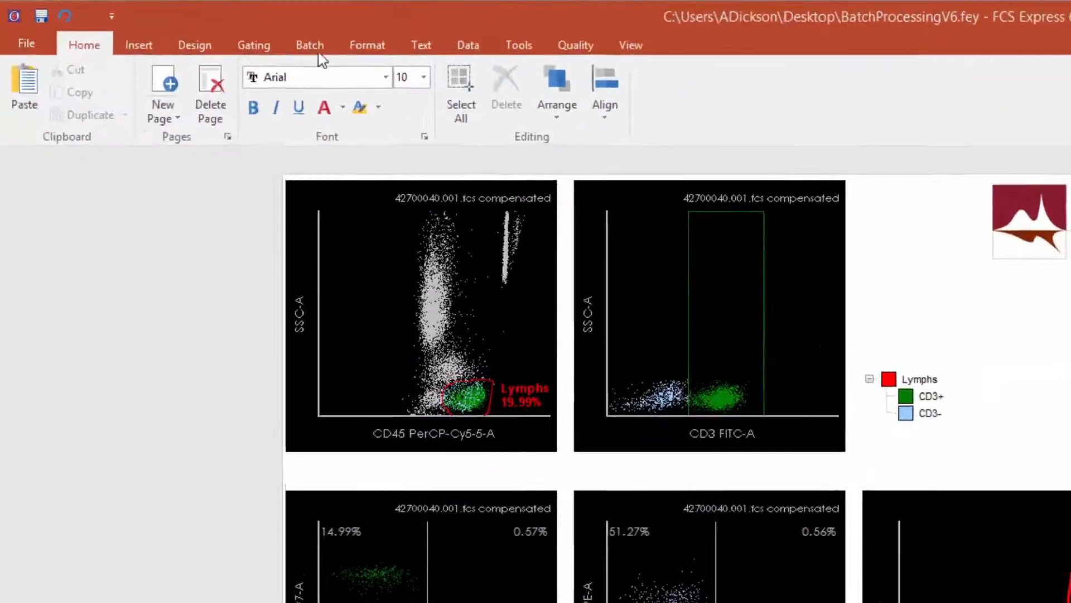
- Show the Batch tab's processing commands
click(309, 44)
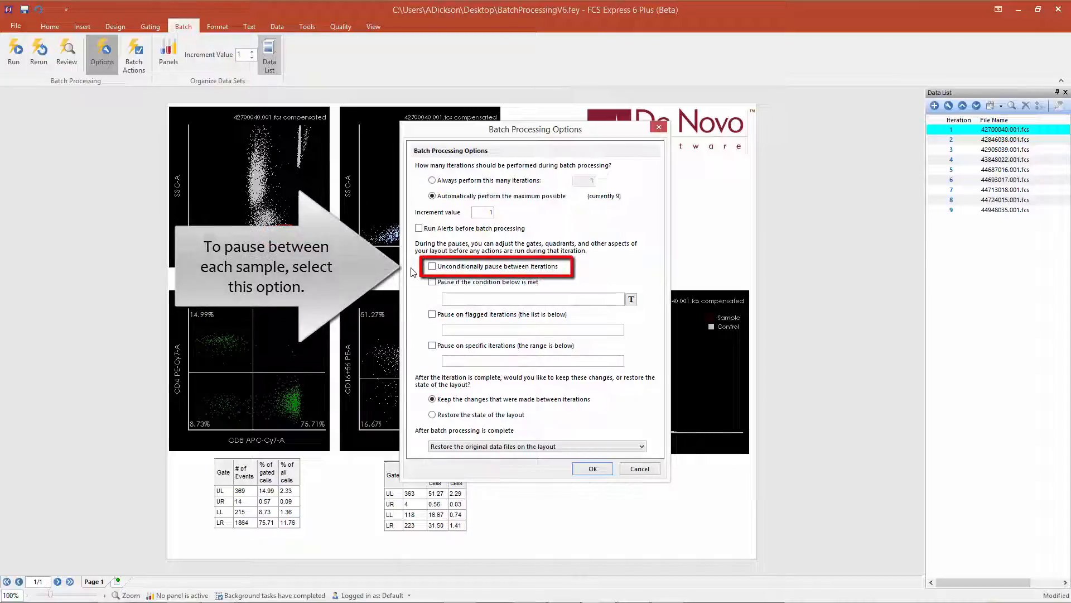
- Enable unconditional pausing between iterations with condition '19.99>20' and confirm the options
click(433, 266)
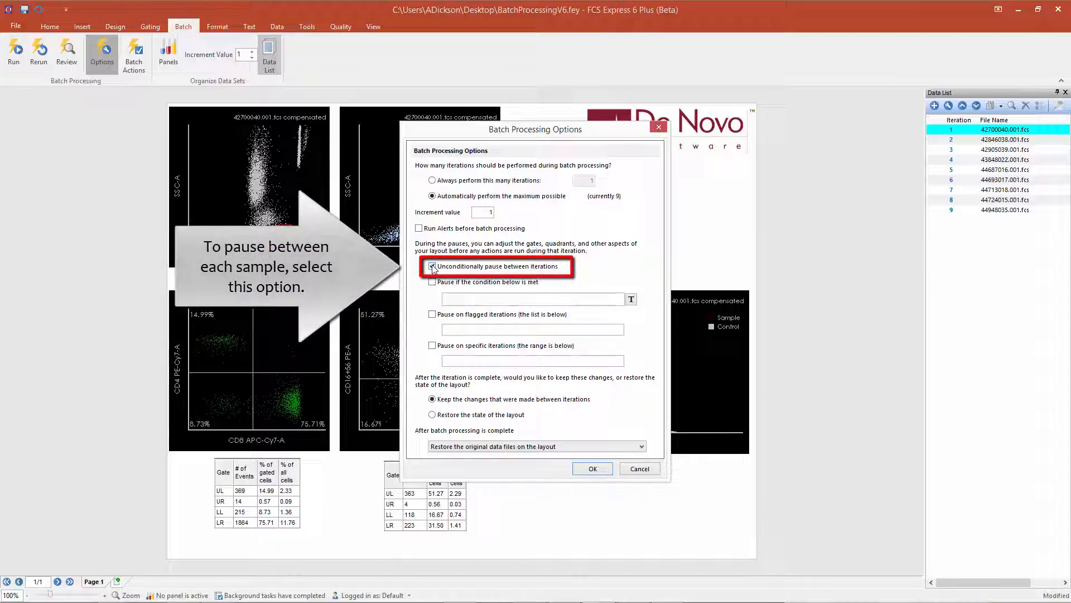
click(433, 266)
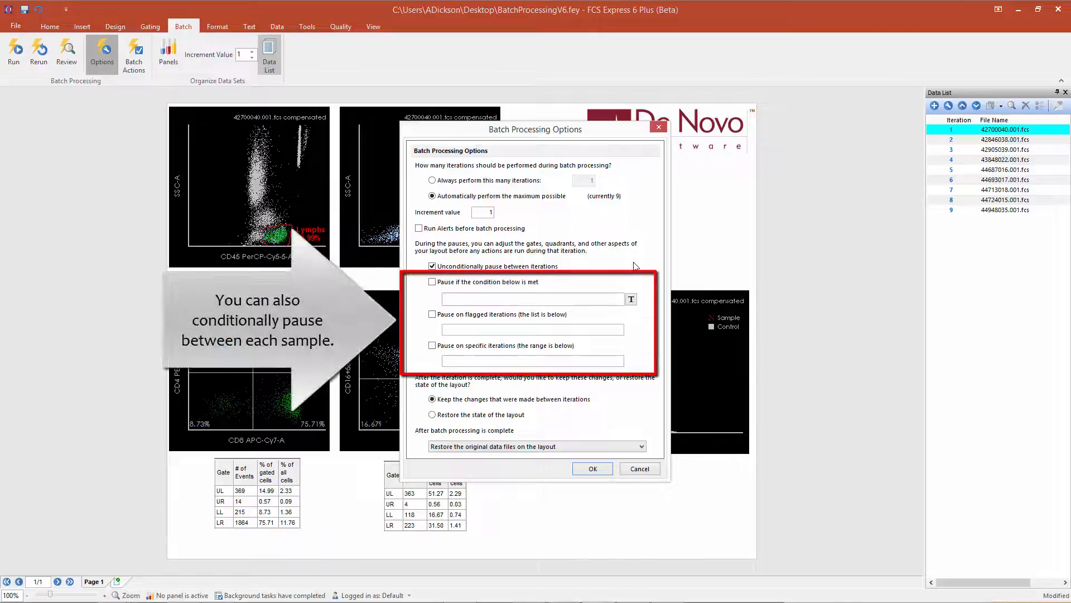
text(19.99>20)
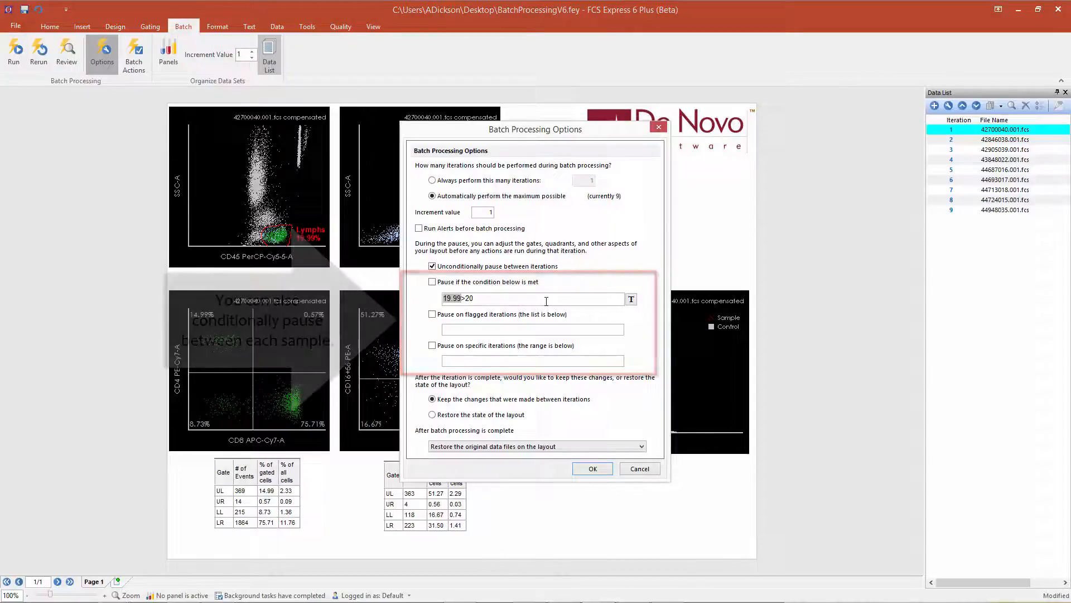
click(591, 469)
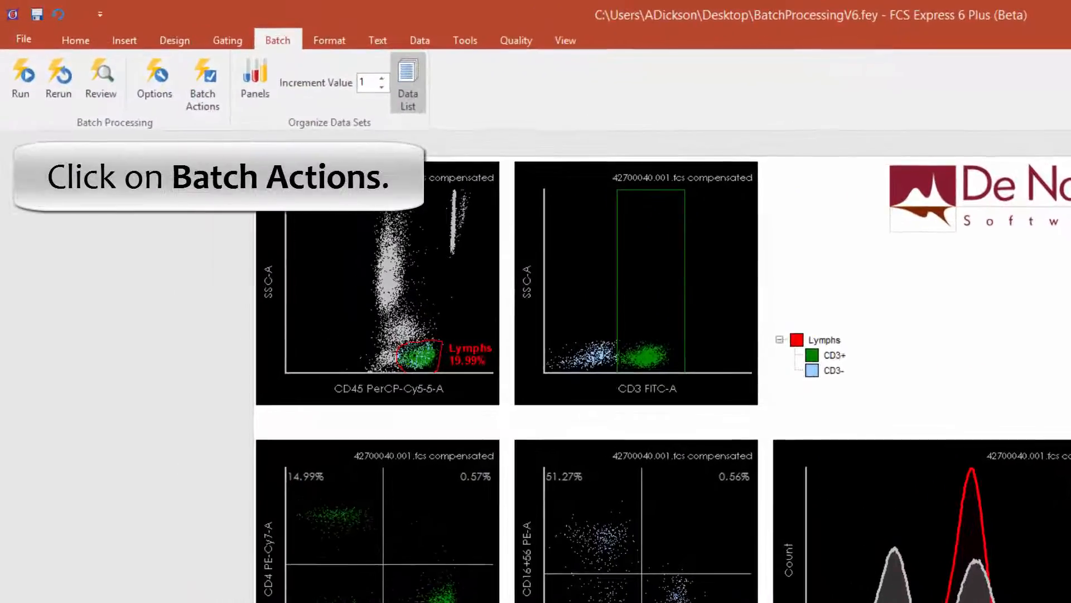
- Add a Print action and a Save Picture action for the histogram plot to Batch Actions
click(200, 79)
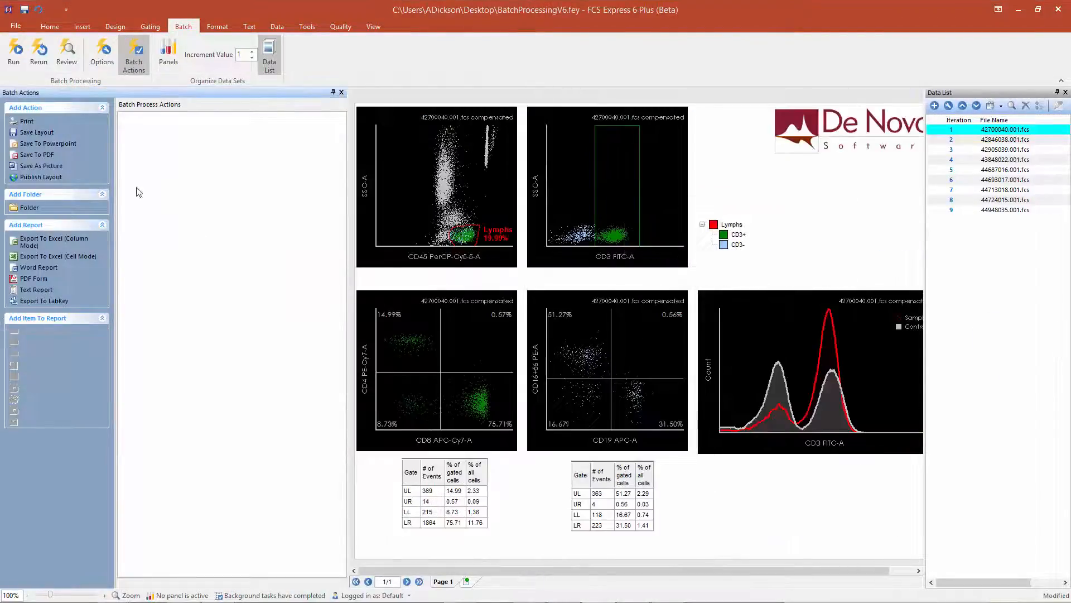
mouse_move(71, 178)
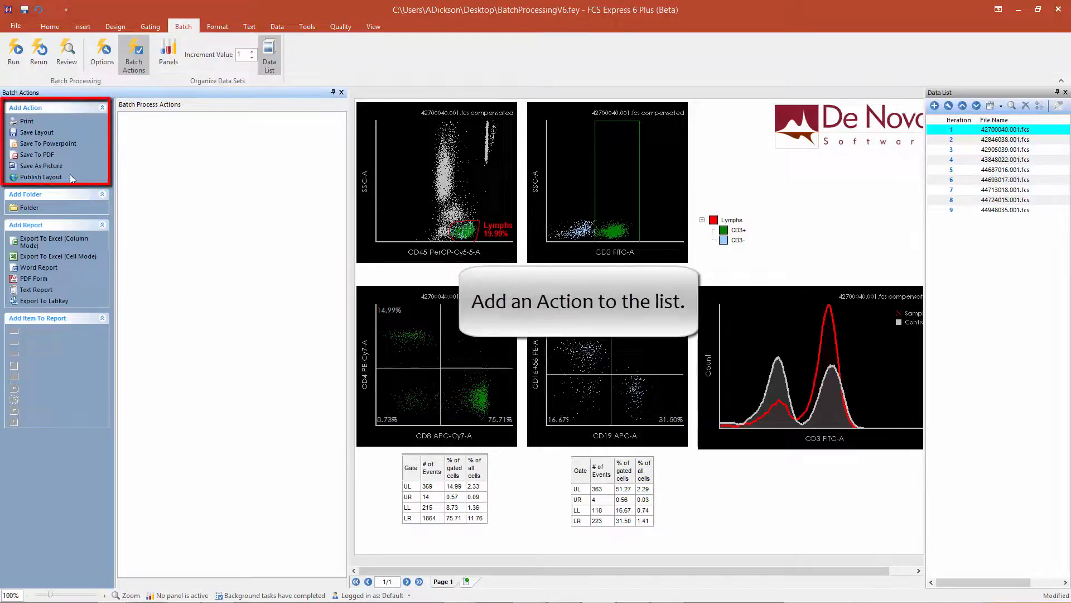
mouse_move(32, 124)
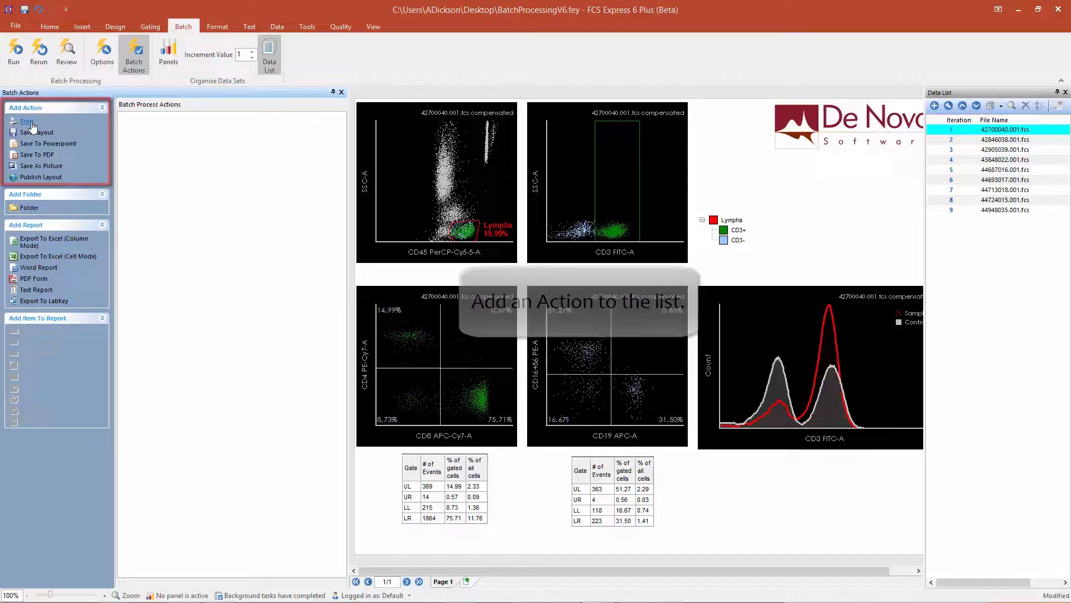
click(27, 120)
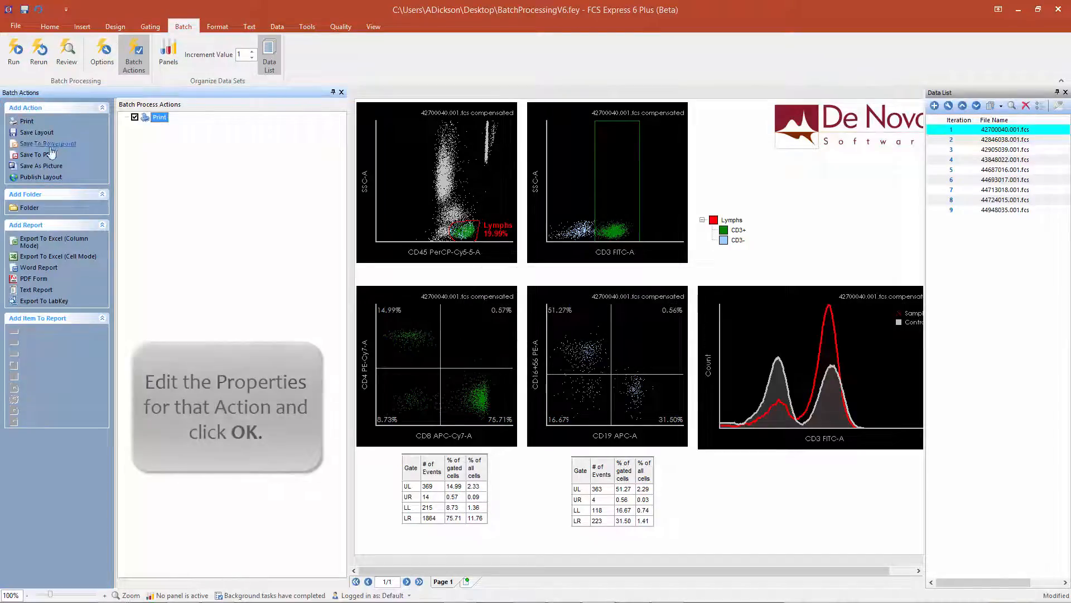
click(41, 165)
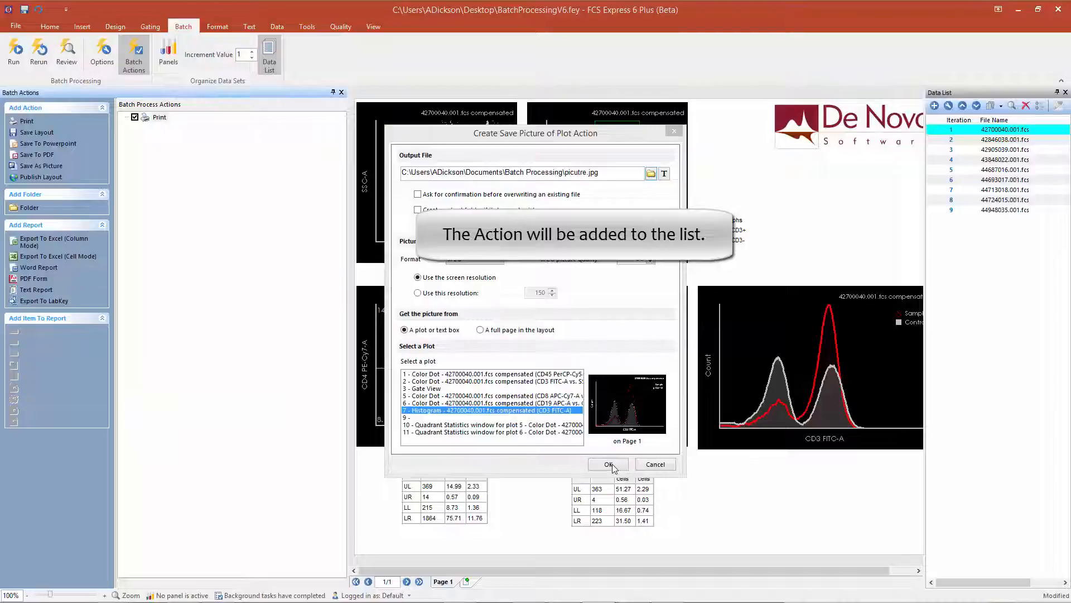
click(606, 464)
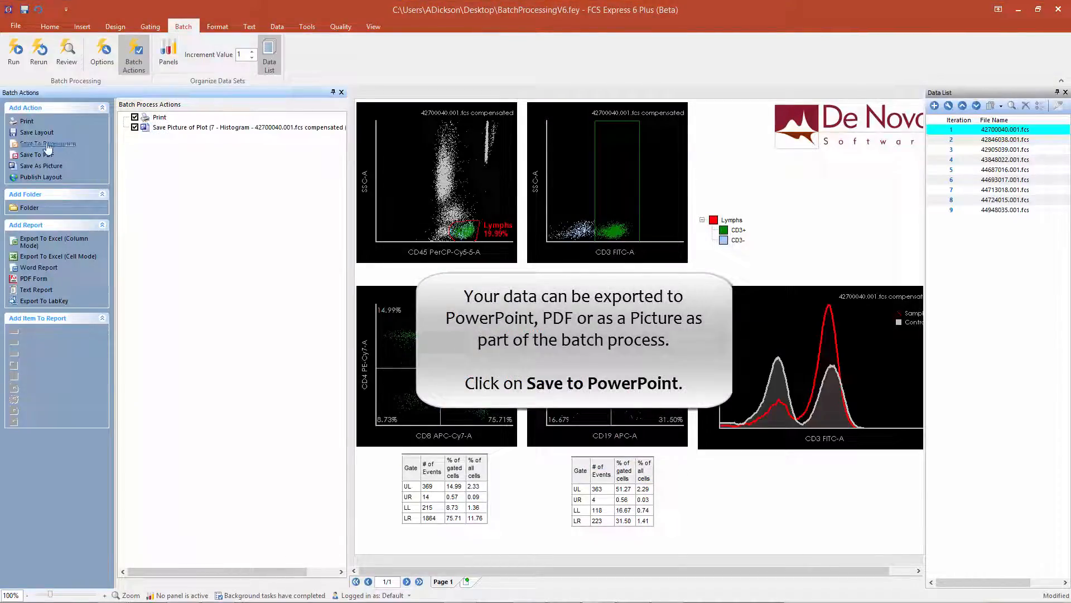
- Add a PowerPoint export that opens after saving, combines iterations, saved as 'my ppt'
click(48, 144)
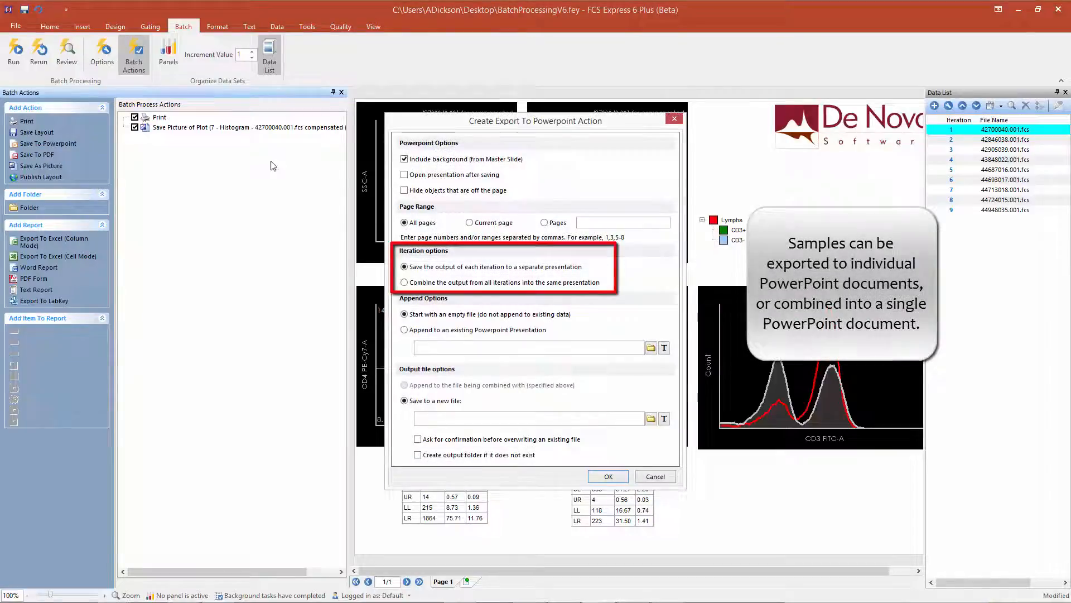
click(404, 174)
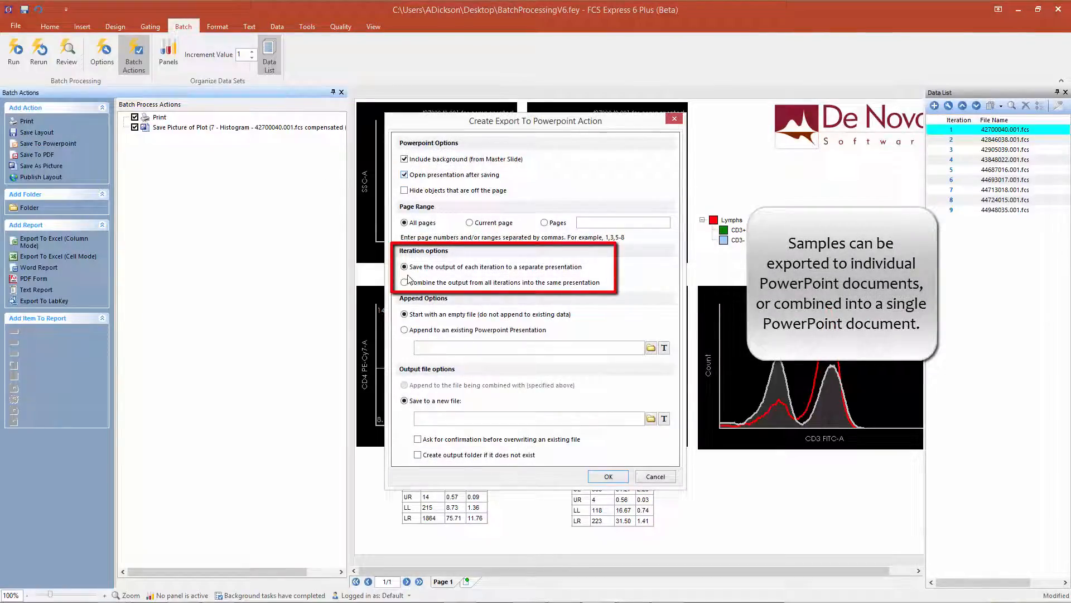
click(404, 282)
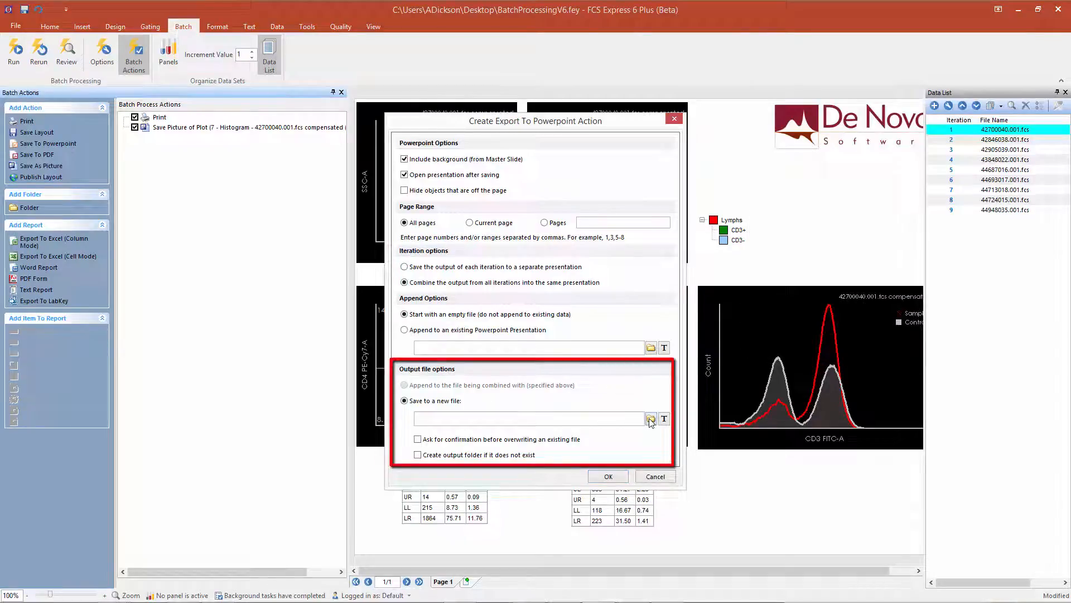
click(650, 418)
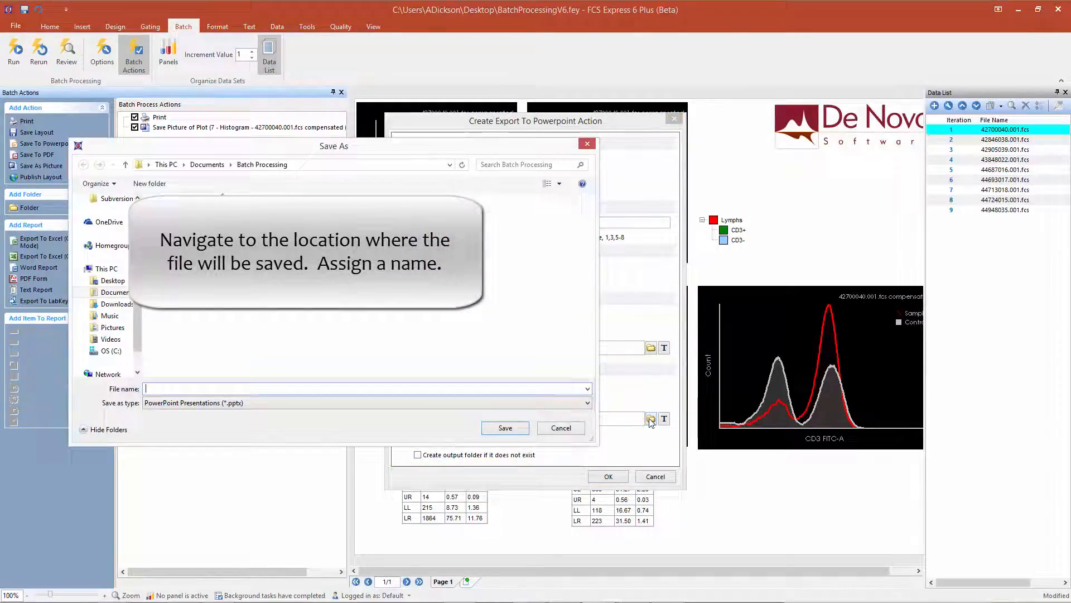
text(my ppt)
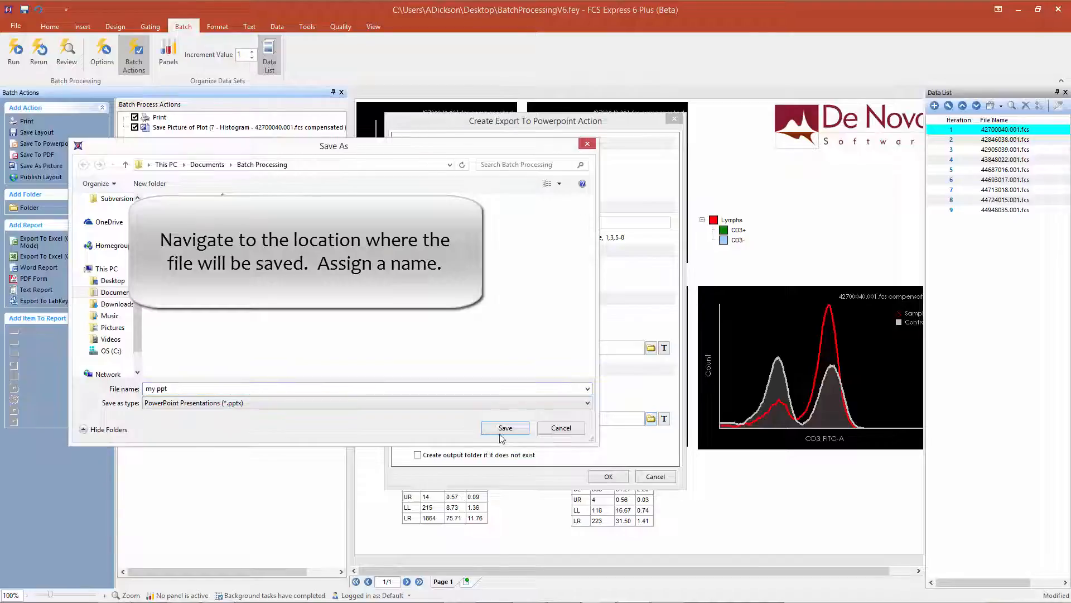
click(505, 427)
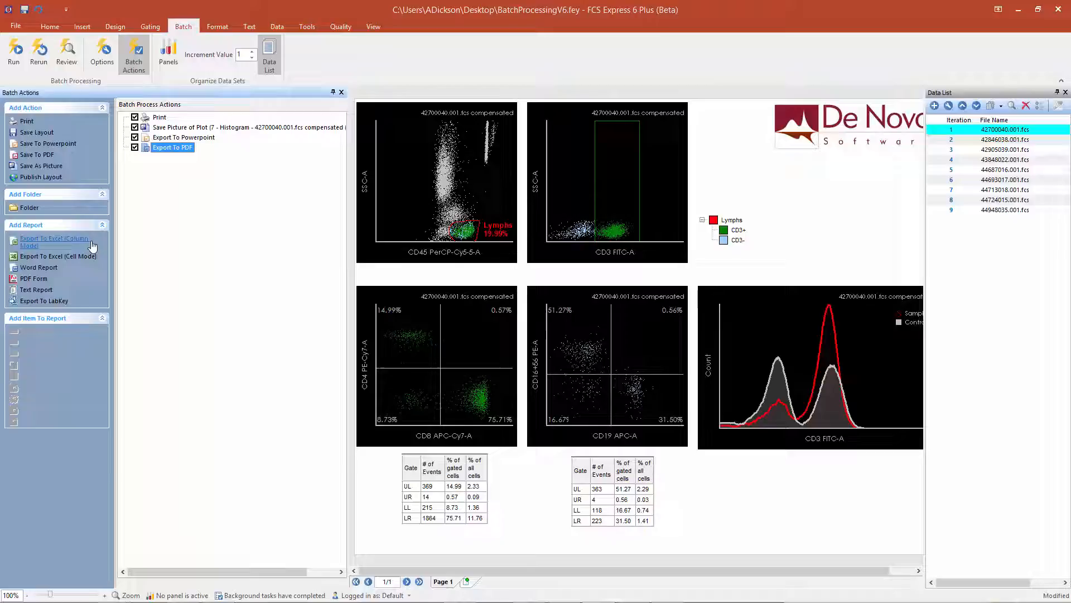
- Add an Excel (Column Mode) export action and set its output file location
click(54, 241)
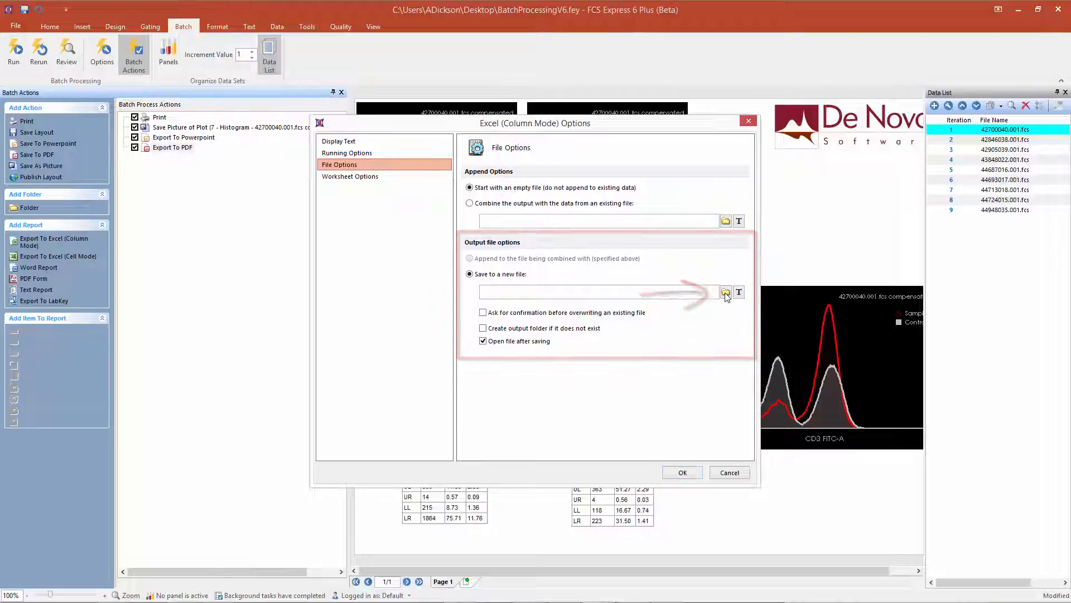
click(681, 472)
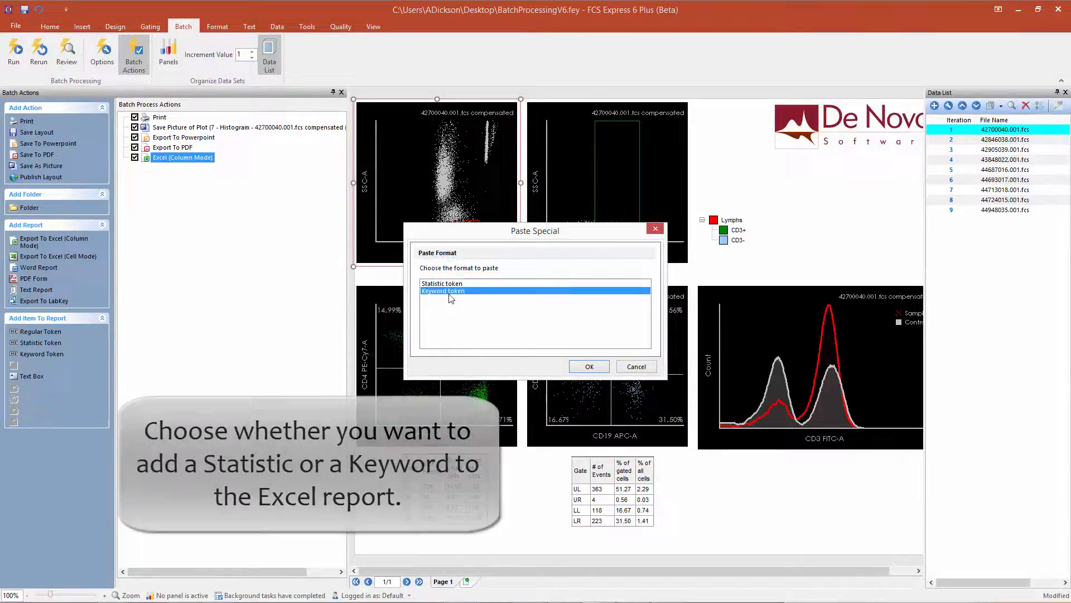
- Add the $SMNO keyword item to the Excel column-mode report
click(588, 366)
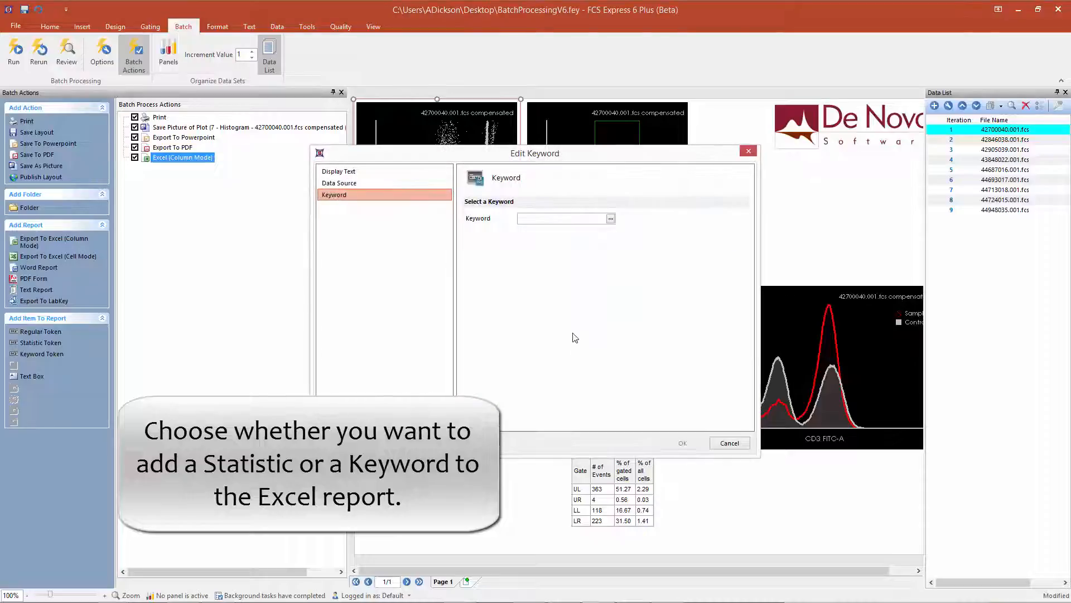
click(560, 217)
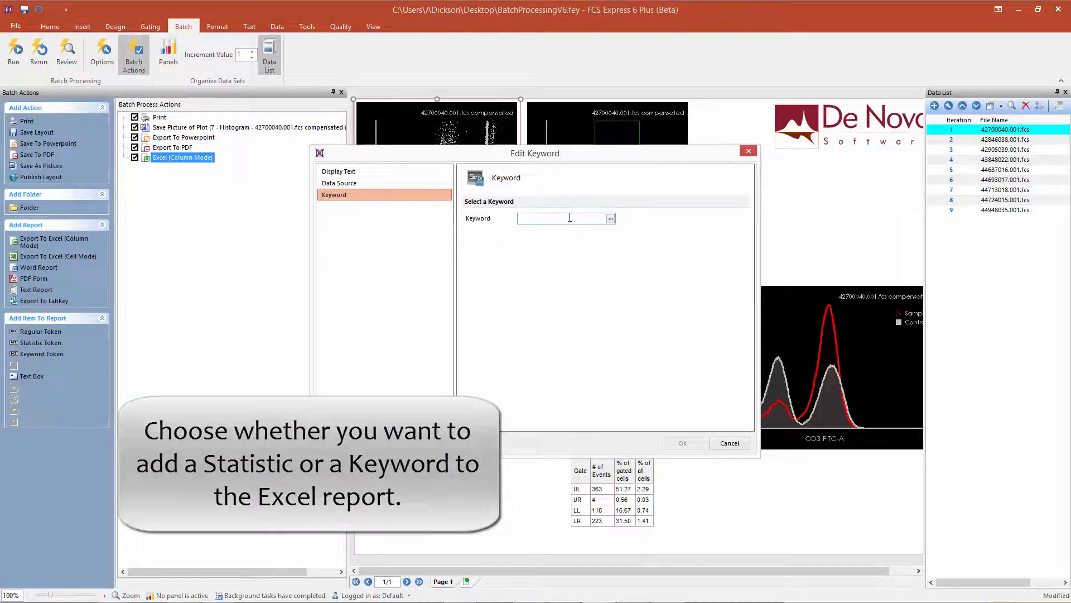
text($SMNO)
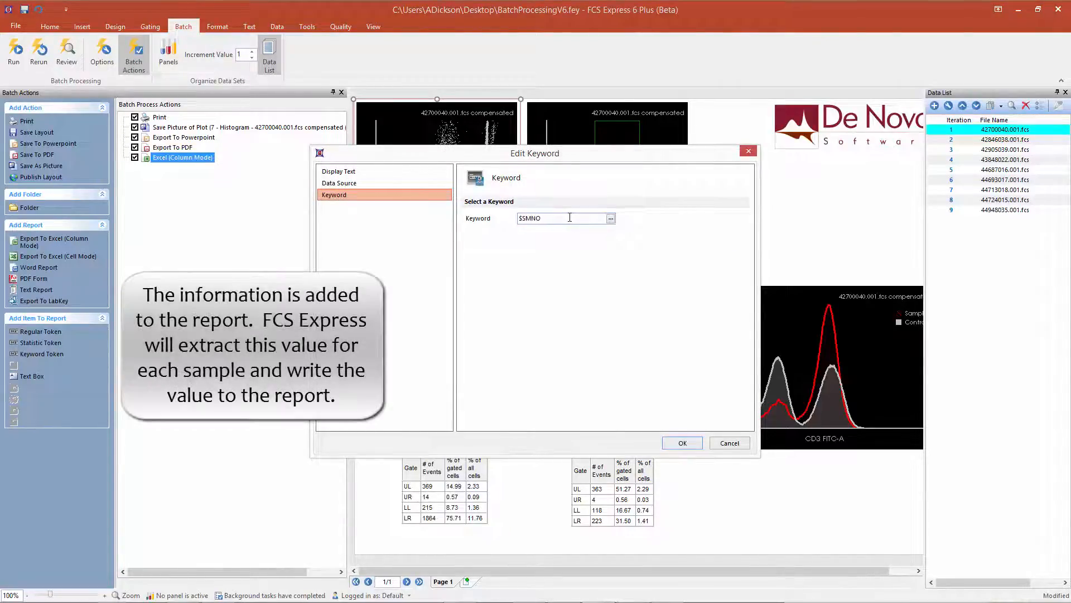
click(681, 443)
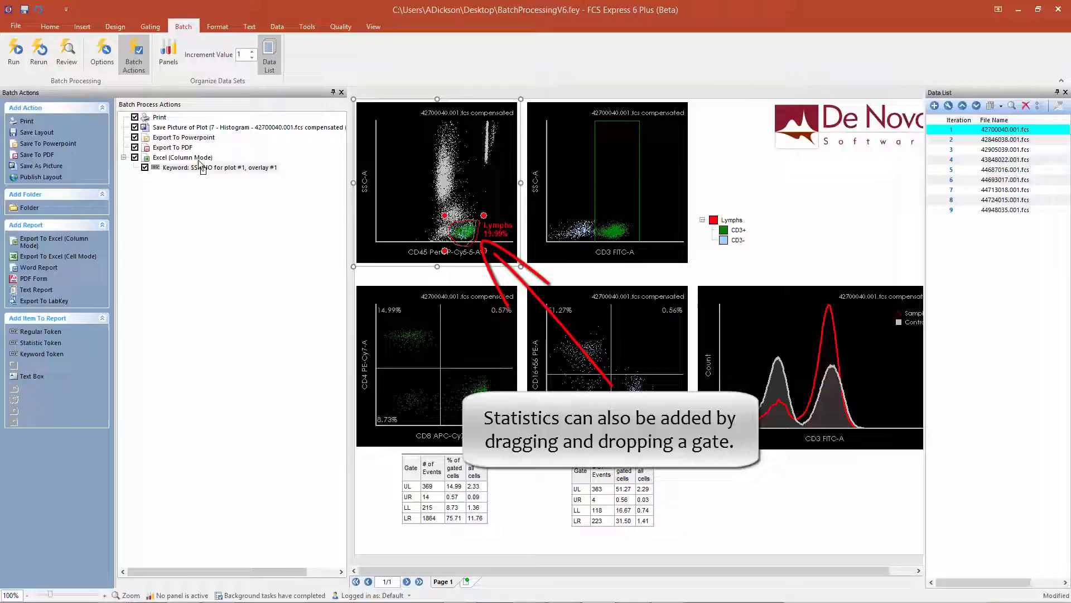
- Add the Lymphs gate's # of Events statistic to the Excel report
double_click(183, 157)
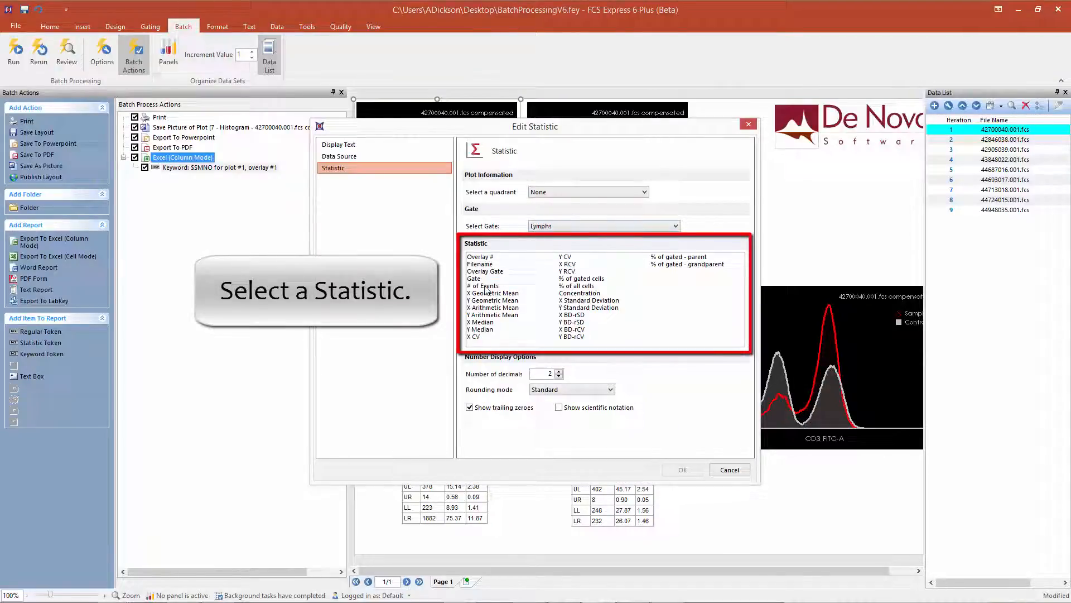
click(681, 470)
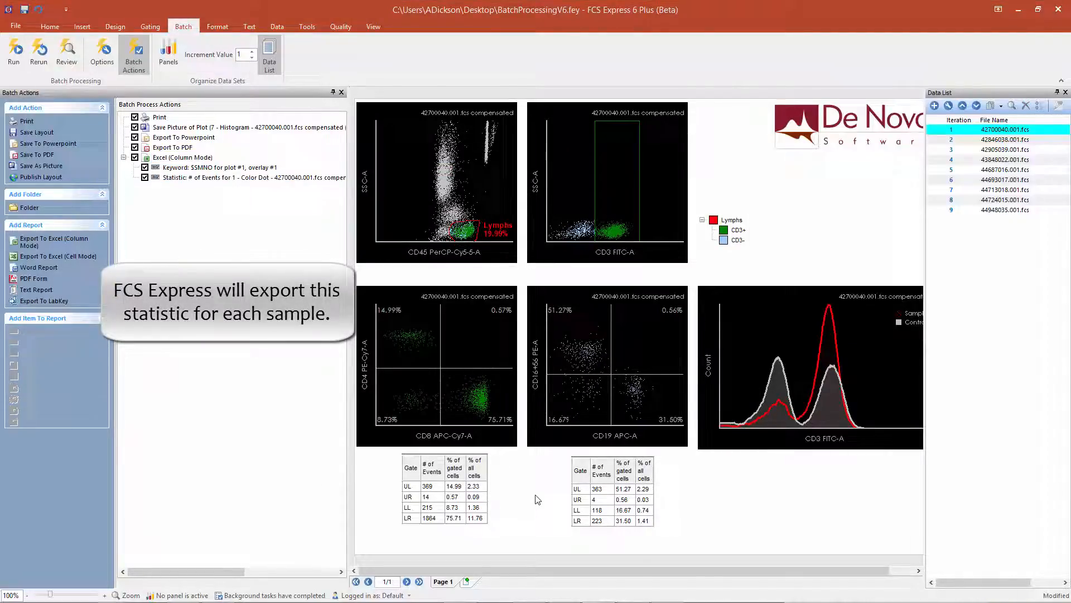
click(454, 499)
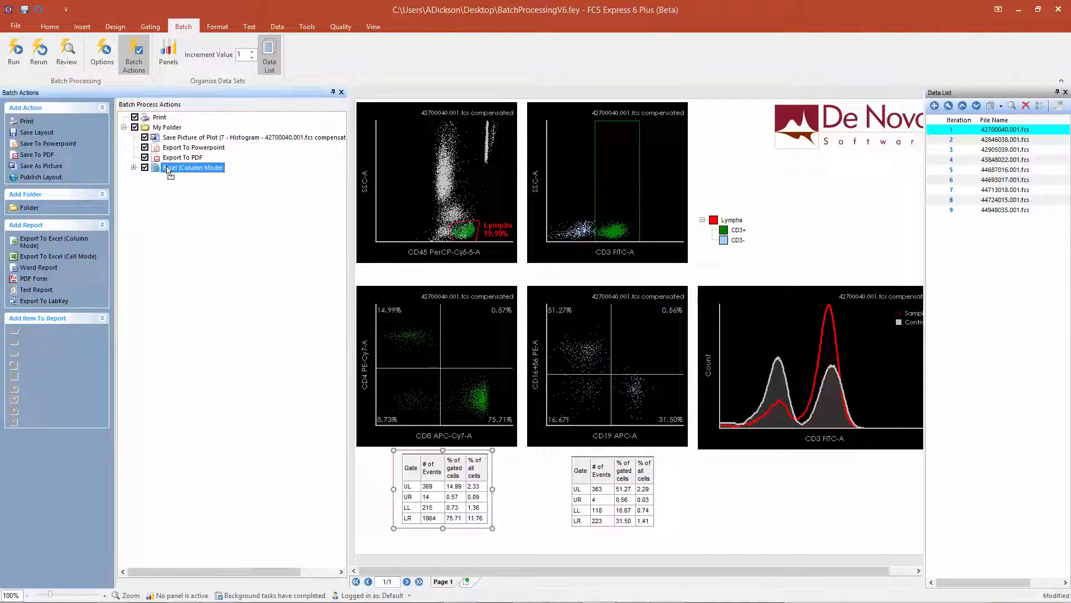
- Uncheck the Print action so it is excluded from the batch run
click(135, 167)
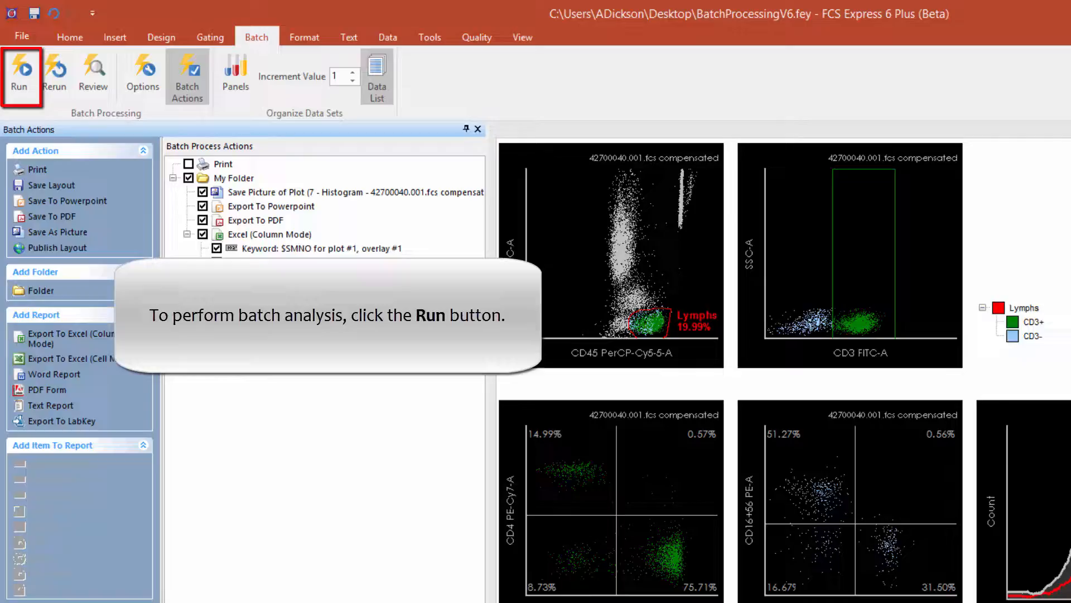
- Start the batch run across the nine data-list iterations
click(20, 75)
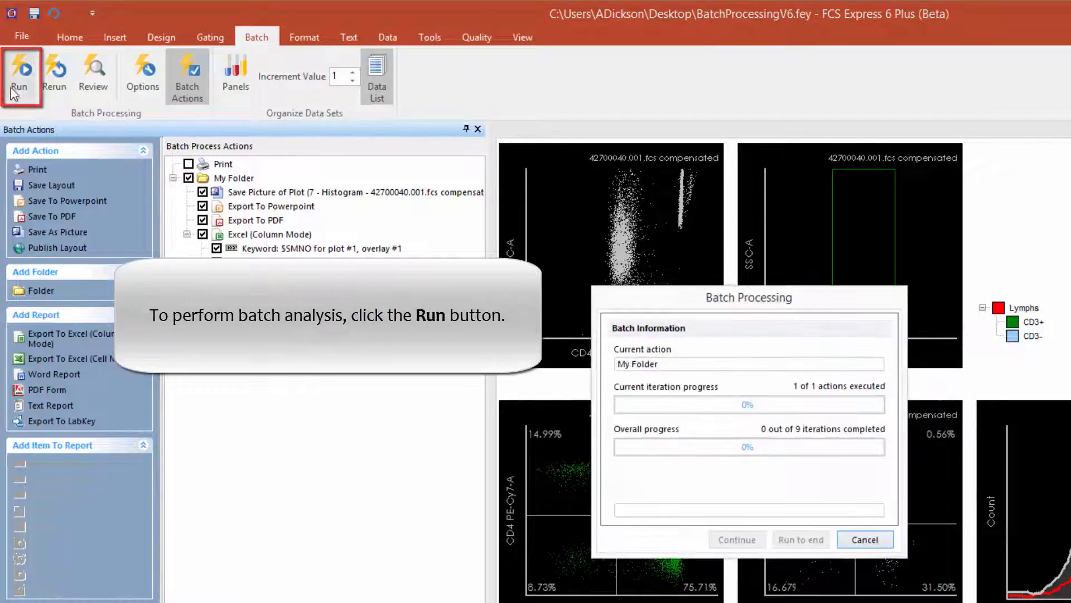
click(19, 71)
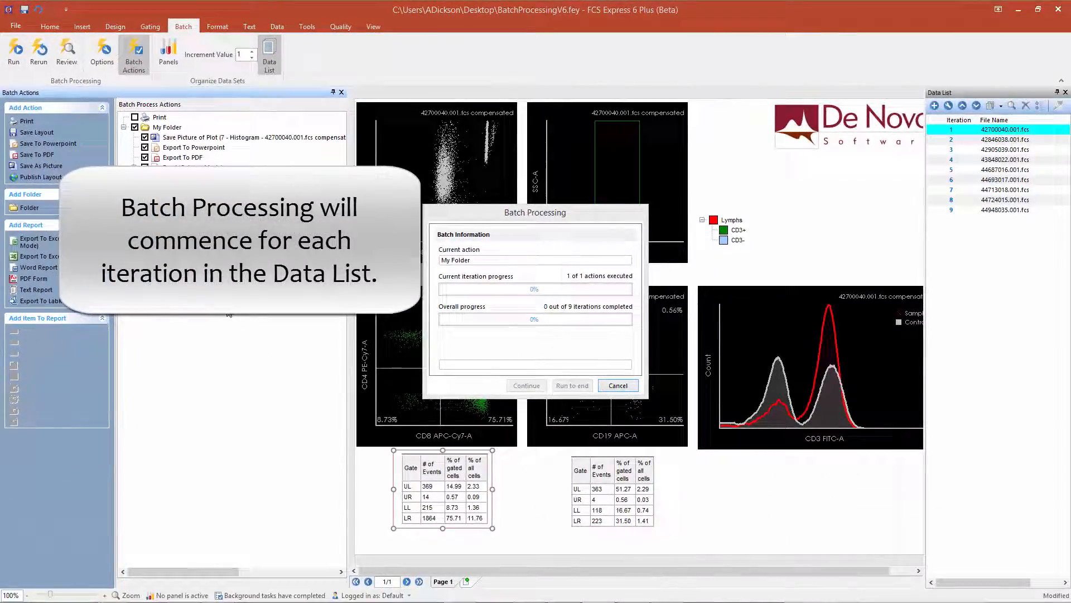